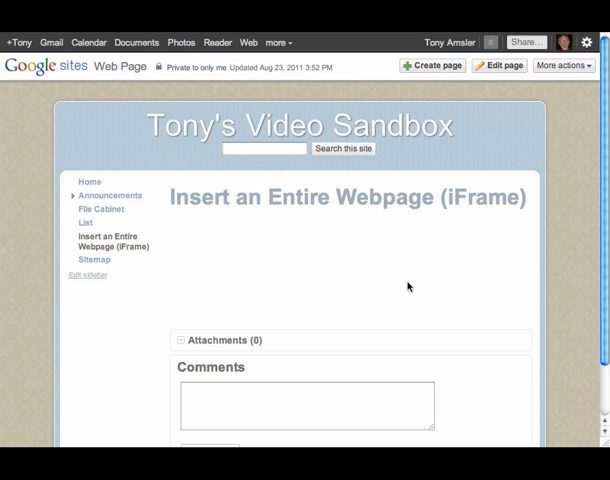
# - Switch the 'Insert an Entire Webpage (iFrame)' page into edit mode
pyautogui.click(500, 64)
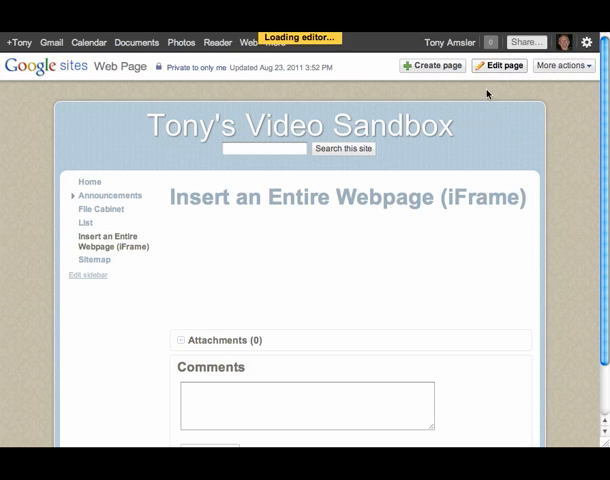
pyautogui.click(500, 66)
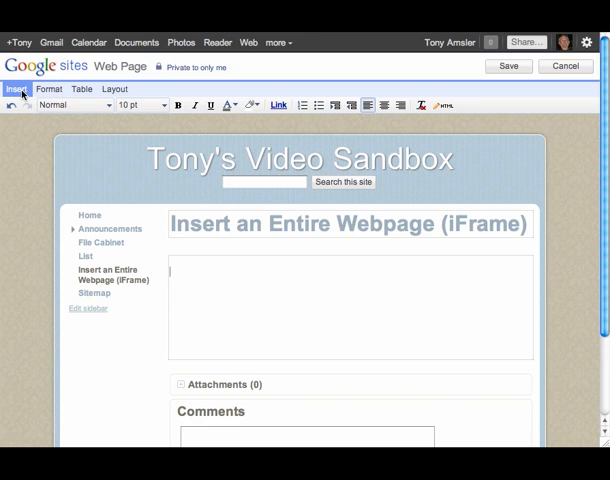
# - Bring up the More gadgets gallery from the Insert menu
pyautogui.click(16, 88)
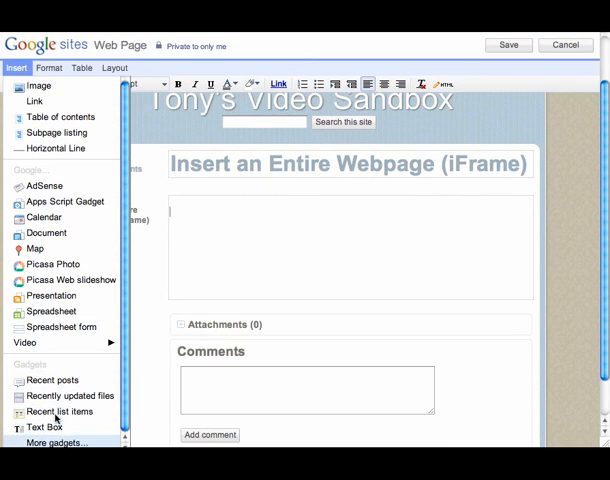
pyautogui.click(58, 442)
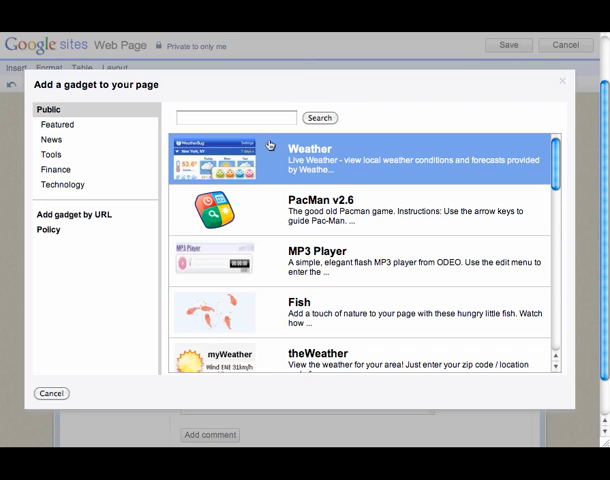
# - Search the featured gadgets for 'iframe'
pyautogui.click(56, 124)
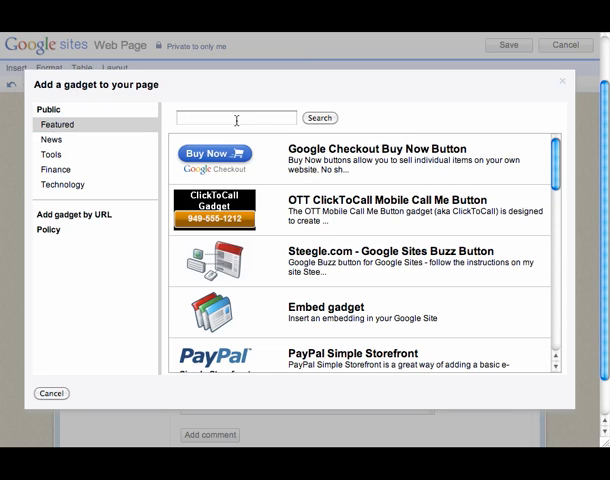
pyautogui.click(236, 118)
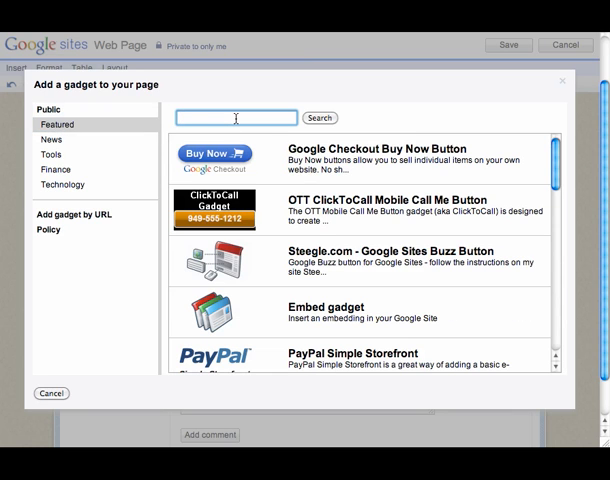
pyautogui.write('iframe')
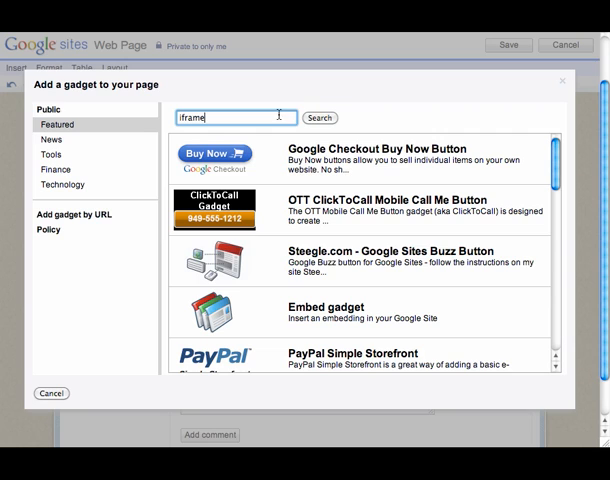
pyautogui.click(320, 118)
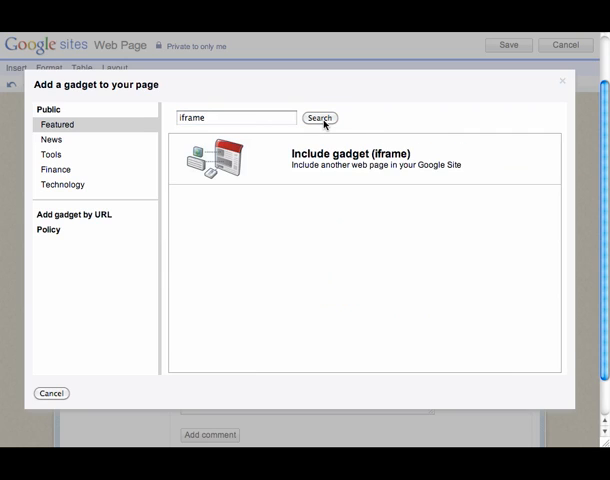
# - Show the details of the Include gadget (iframe) result and choose it
pyautogui.click(360, 156)
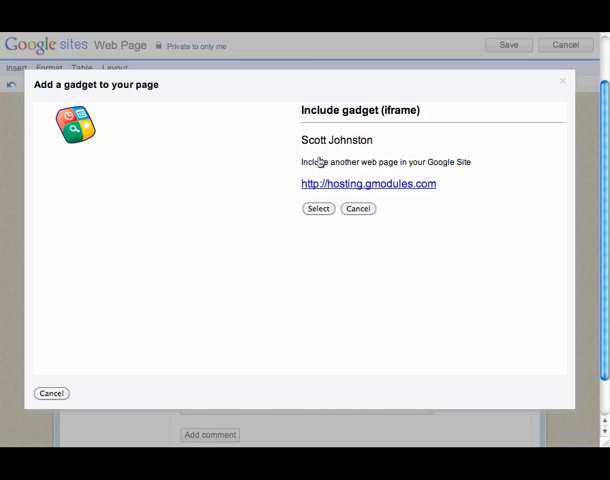
pyautogui.click(320, 208)
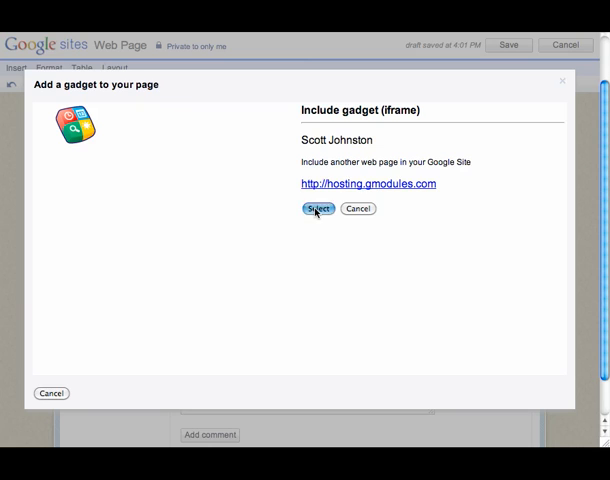
# - Select the Include gadget and enter the Edutopia video page URL as its content address
pyautogui.click(316, 208)
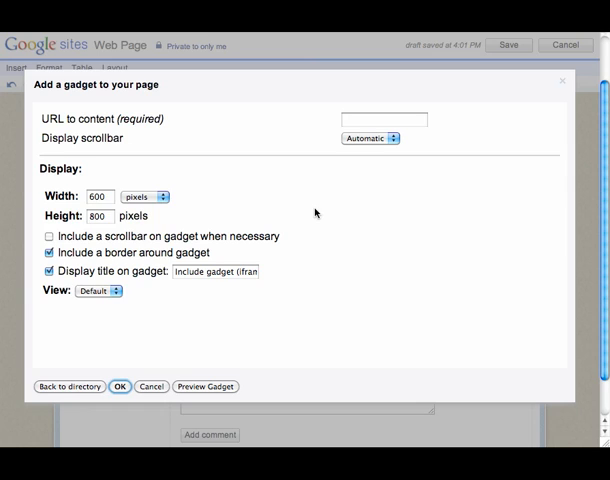
pyautogui.moveTo(296, 200)
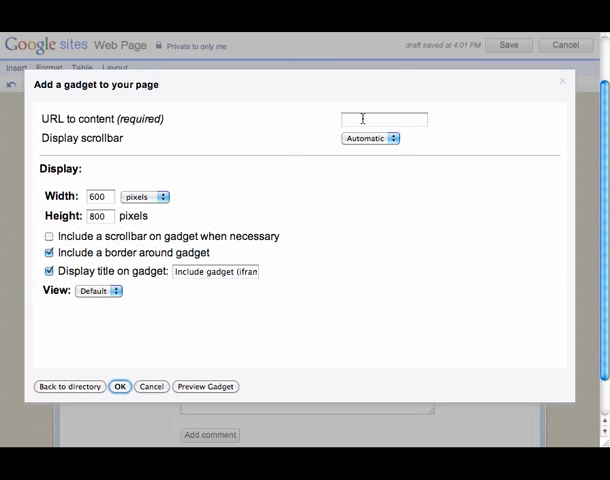
pyautogui.write('ork-resources-video')
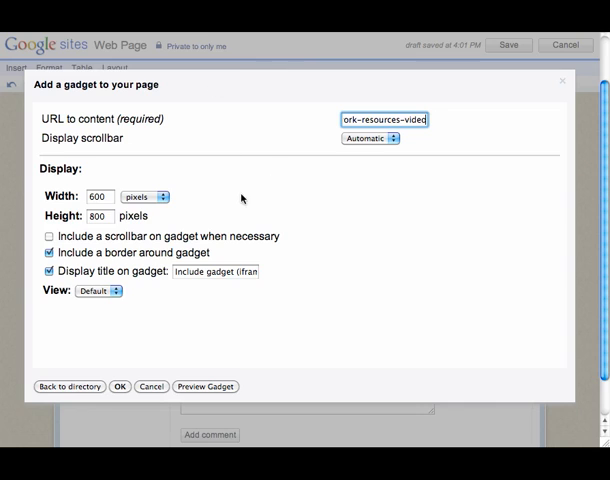
pyautogui.moveTo(110, 156)
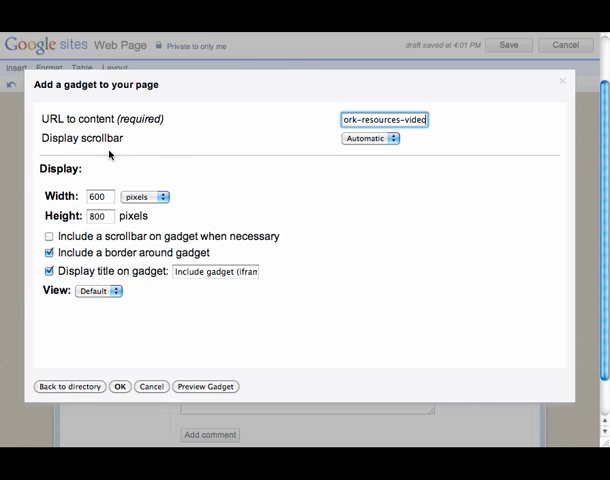
pyautogui.moveTo(106, 230)
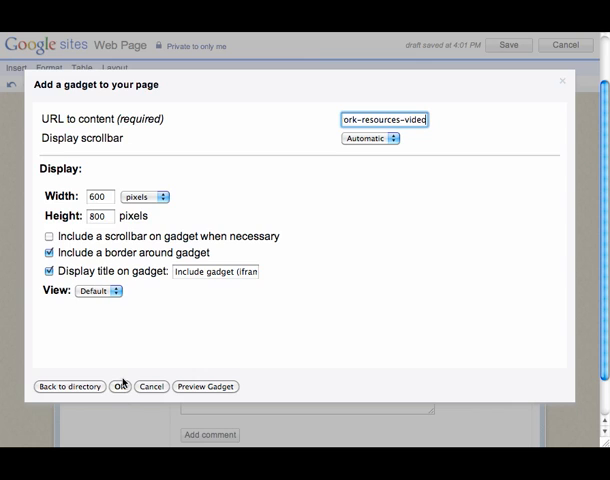
# - Insert the configured Include gadget and save the page with the embedded Edutopia article
pyautogui.click(120, 386)
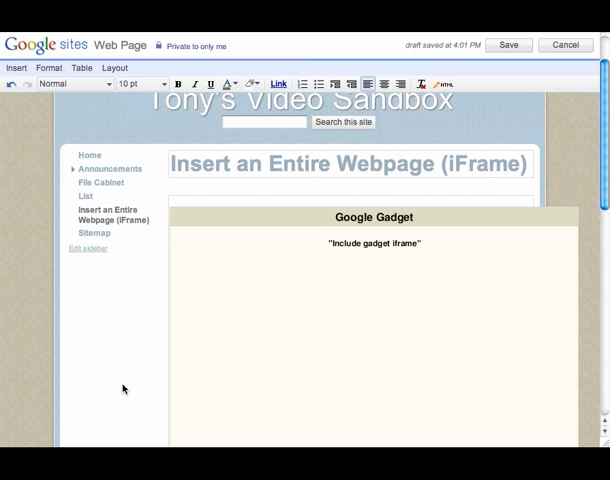
pyautogui.moveTo(504, 246)
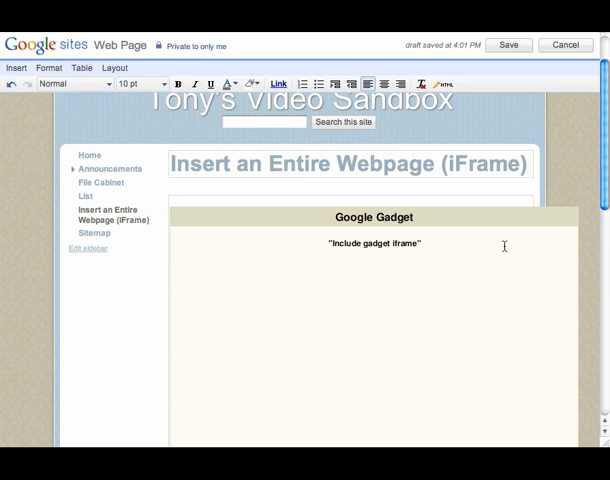
pyautogui.moveTo(476, 126)
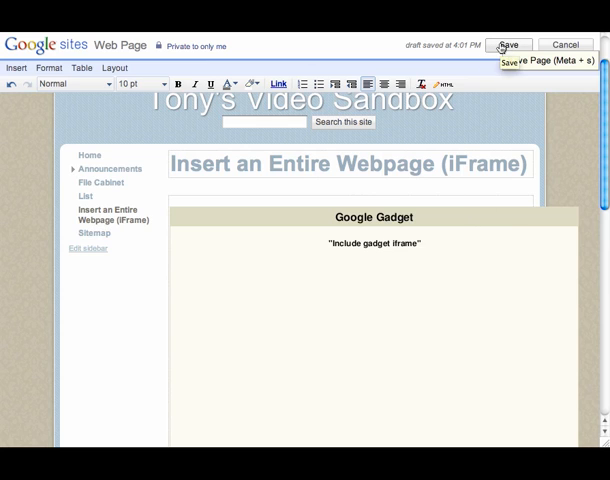
pyautogui.click(512, 44)
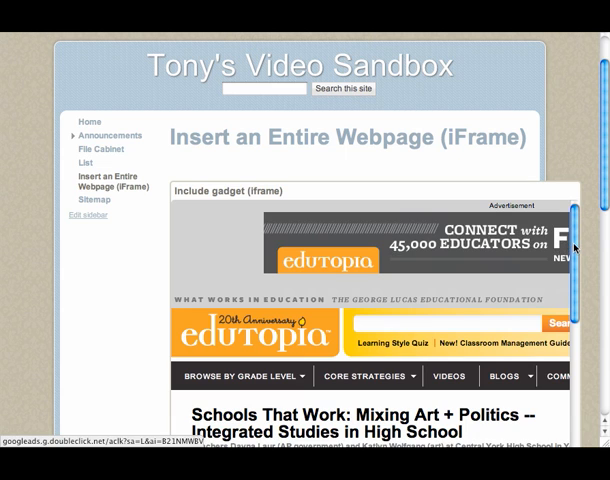
pyautogui.scroll(-3)
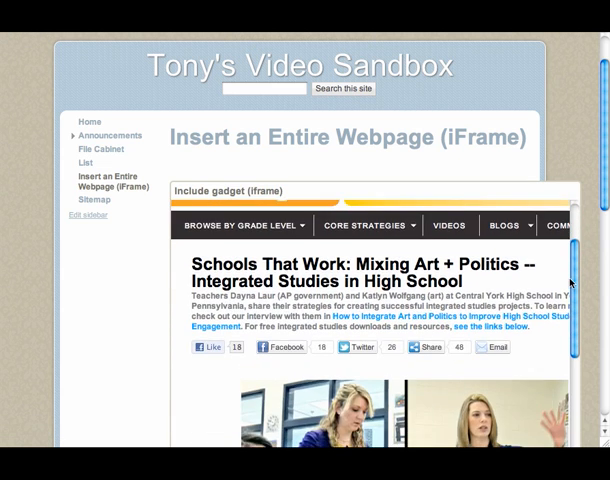
pyautogui.scroll(-3)
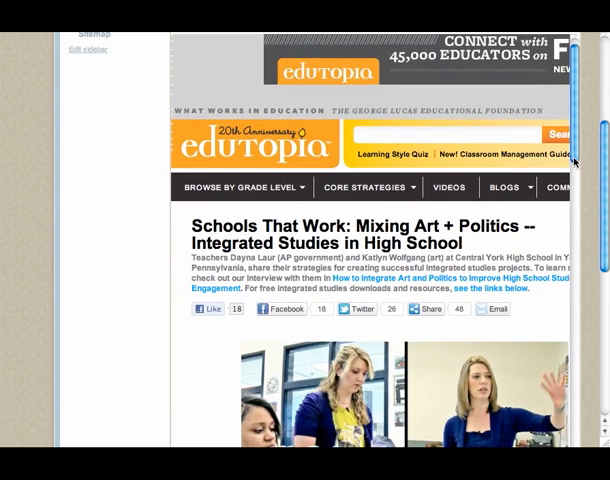
pyautogui.scroll(-3)
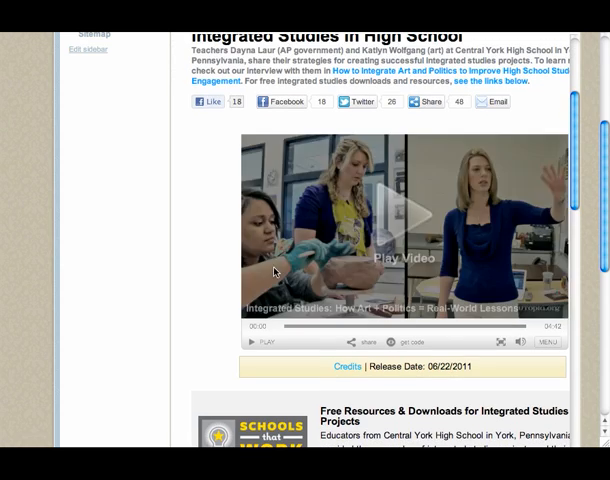
pyautogui.click(404, 224)
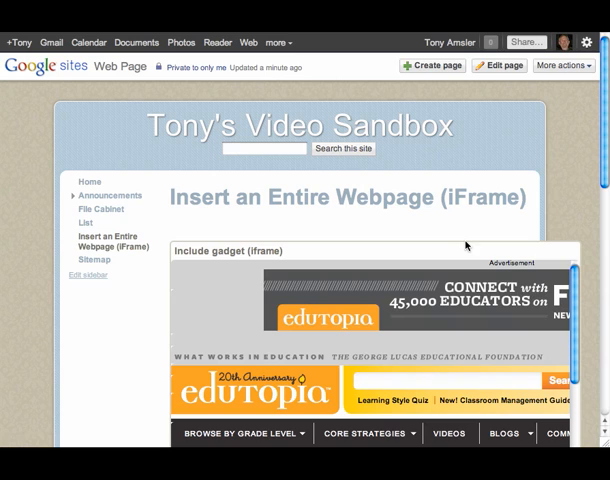
pyautogui.moveTo(388, 244)
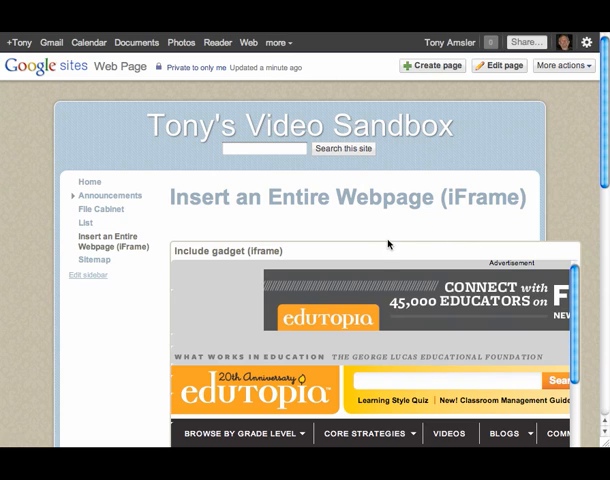
pyautogui.moveTo(388, 244)
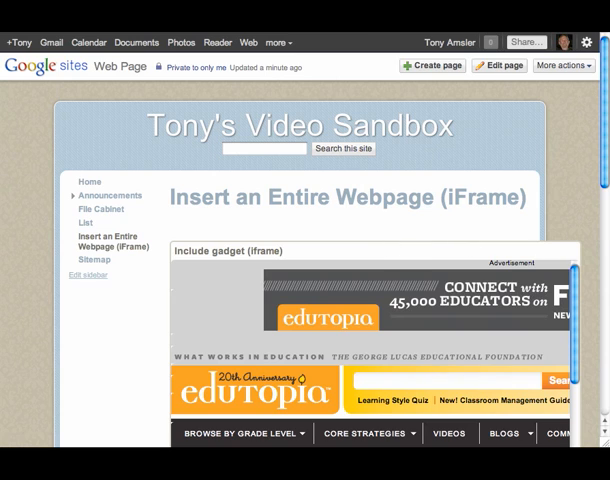